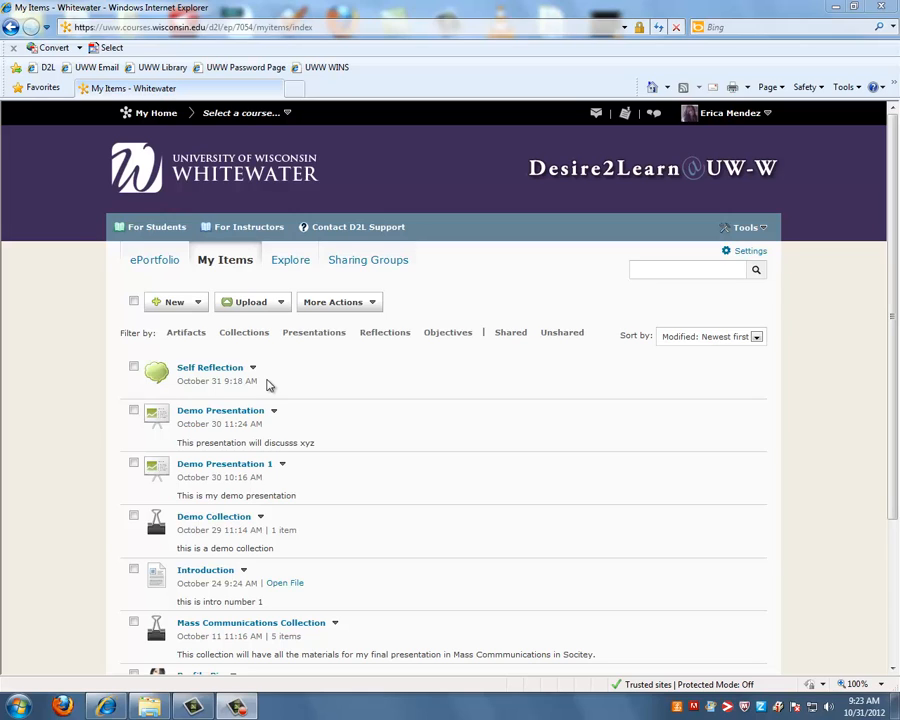
Choose Share from the Self Reflection item's actions menu
{"action": "left_click", "coordinate": [252, 368]}
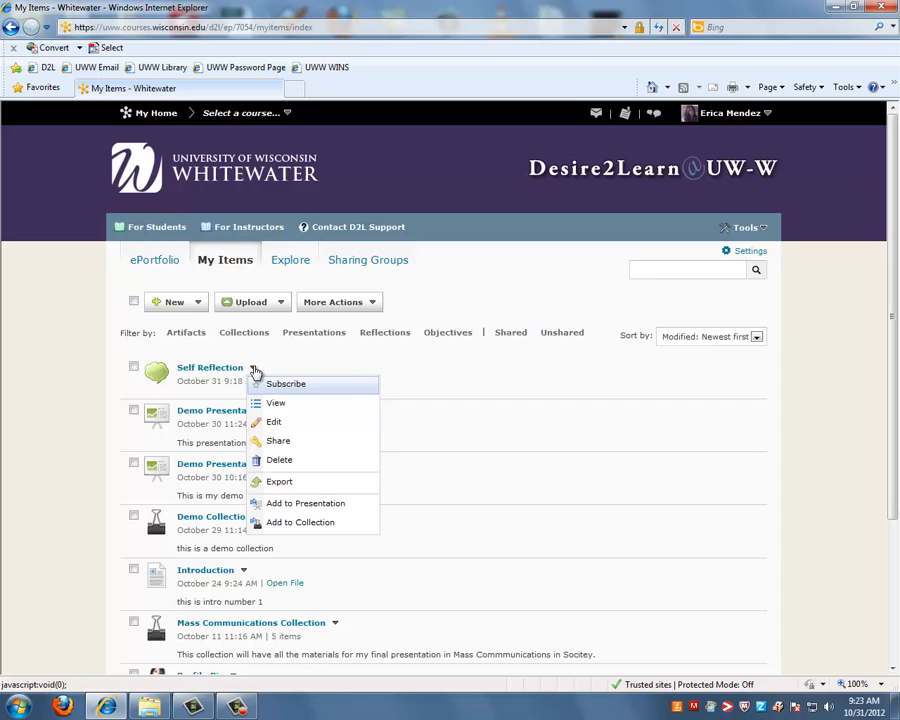
{"action": "mouse_move", "coordinate": [256, 372]}
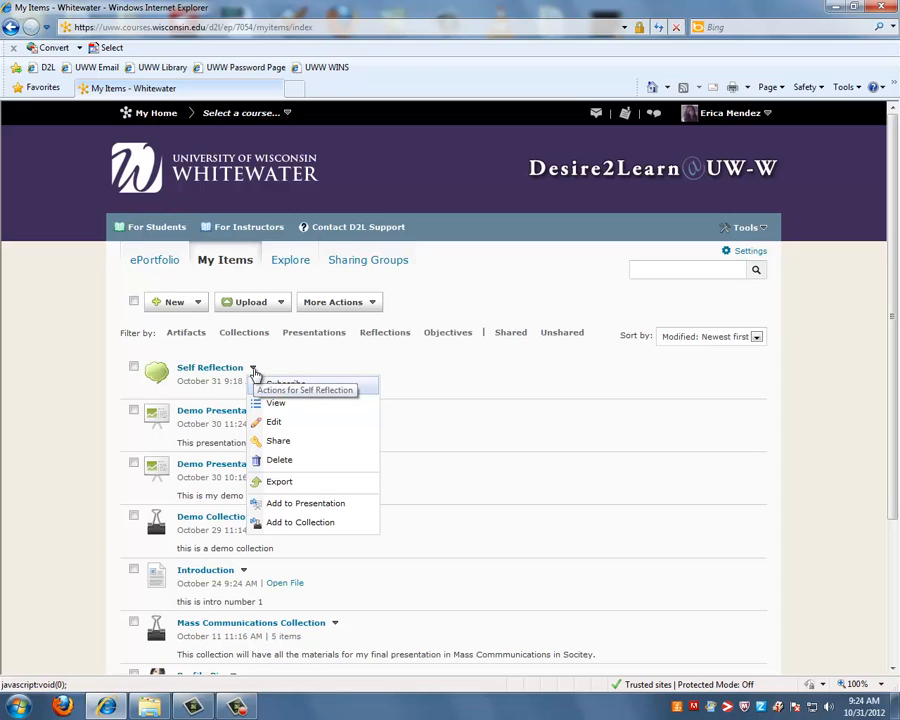
{"action": "mouse_move", "coordinate": [278, 442]}
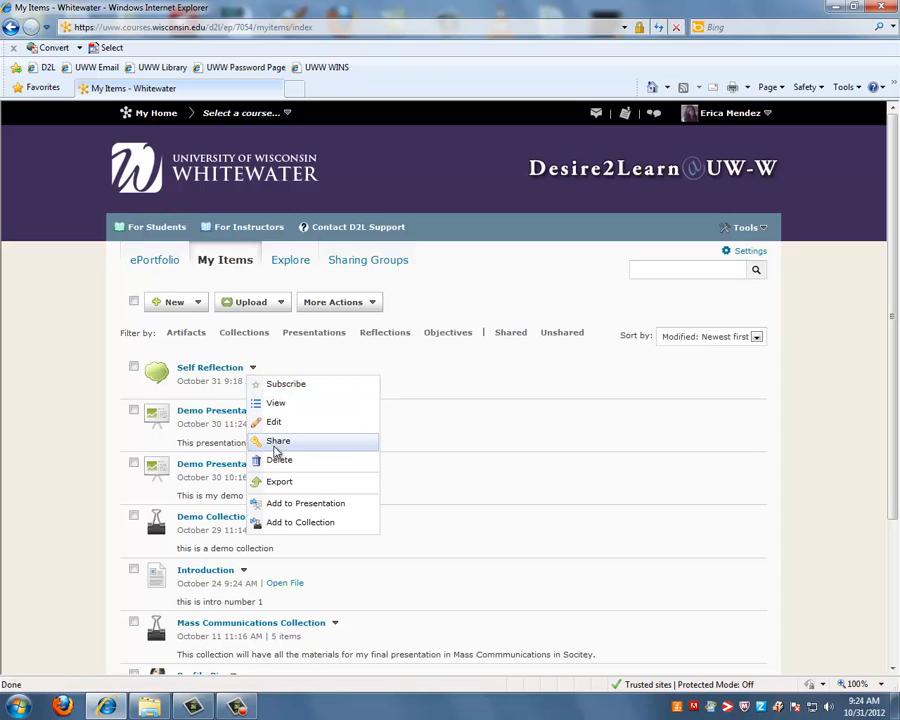
{"action": "left_click", "coordinate": [278, 442]}
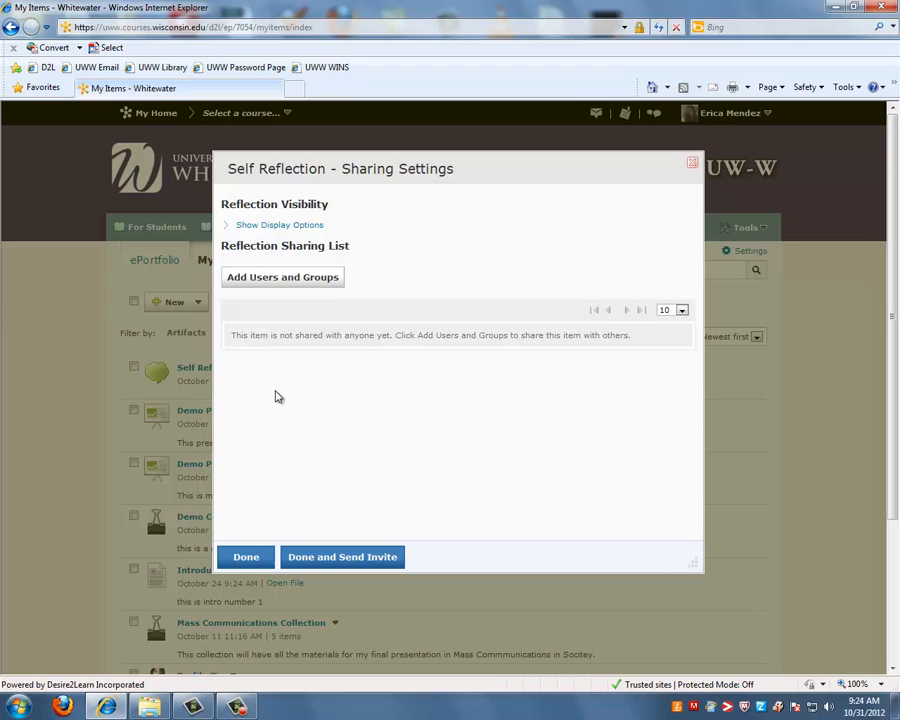
Try the date-range visibility, then save the reflection as Always Visible
{"action": "left_click", "coordinate": [280, 224]}
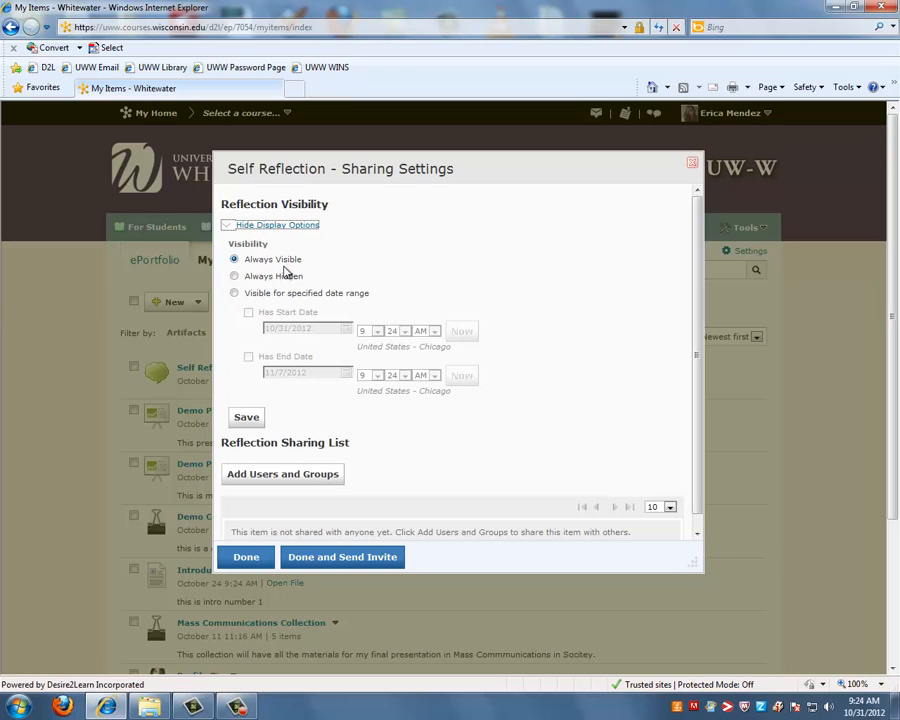
{"action": "left_click", "coordinate": [234, 292]}
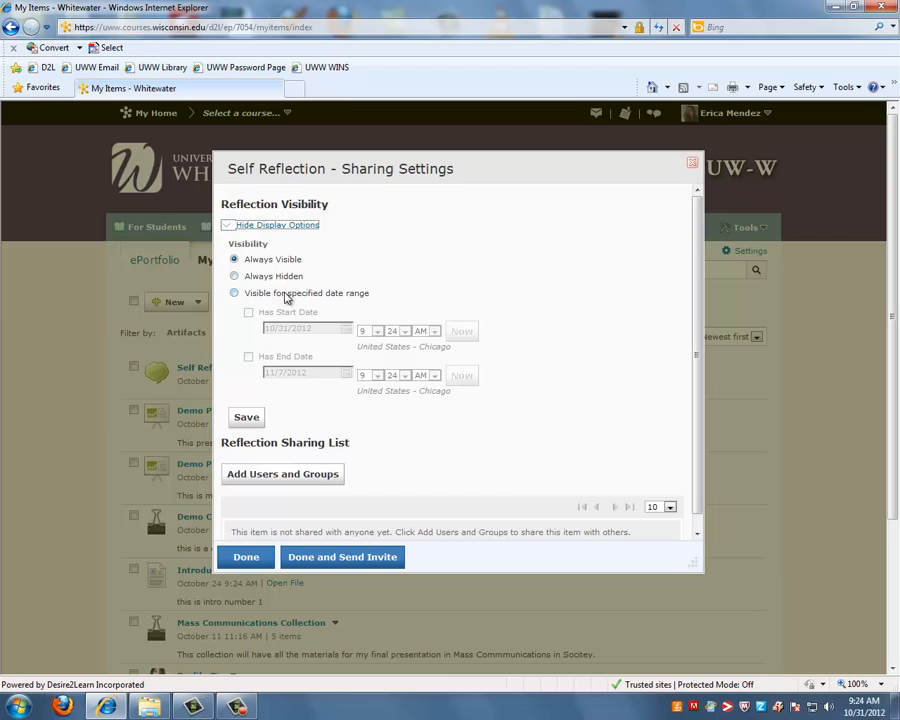
{"action": "left_click", "coordinate": [234, 292]}
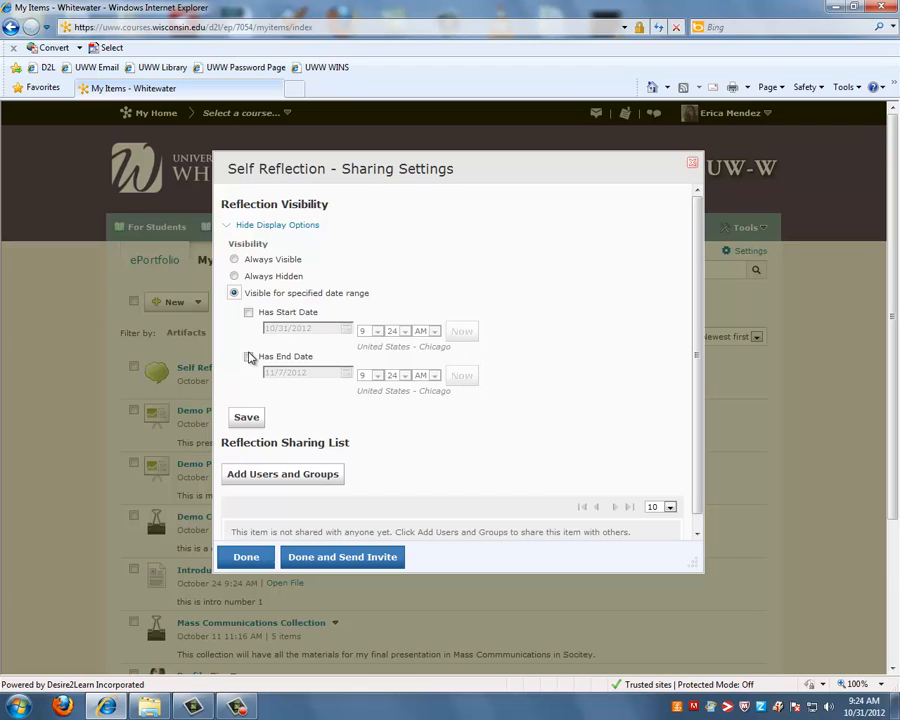
{"action": "left_click", "coordinate": [234, 260]}
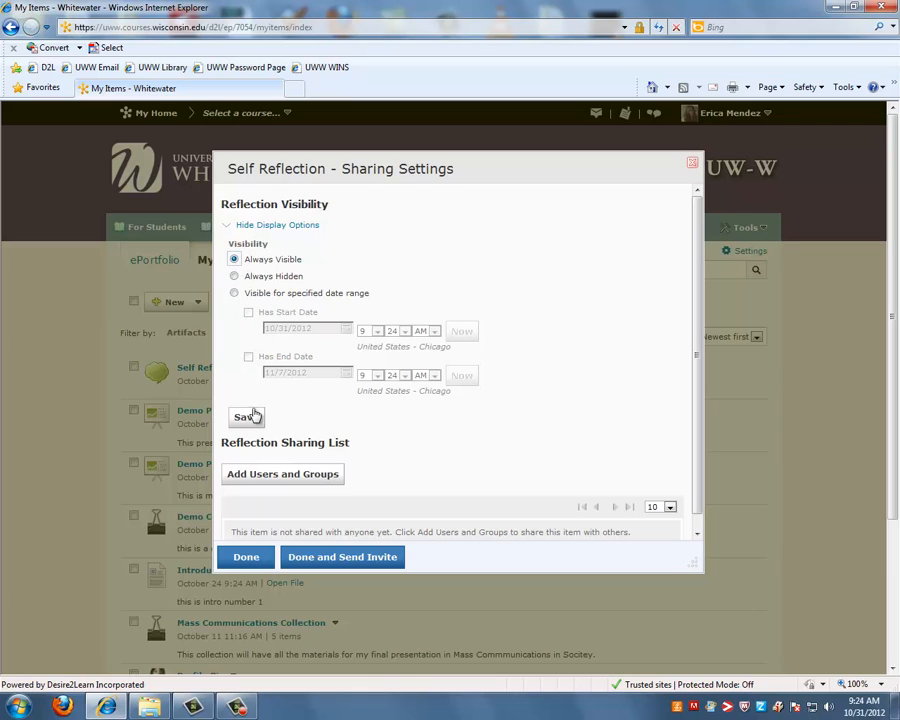
{"action": "left_click", "coordinate": [244, 418]}
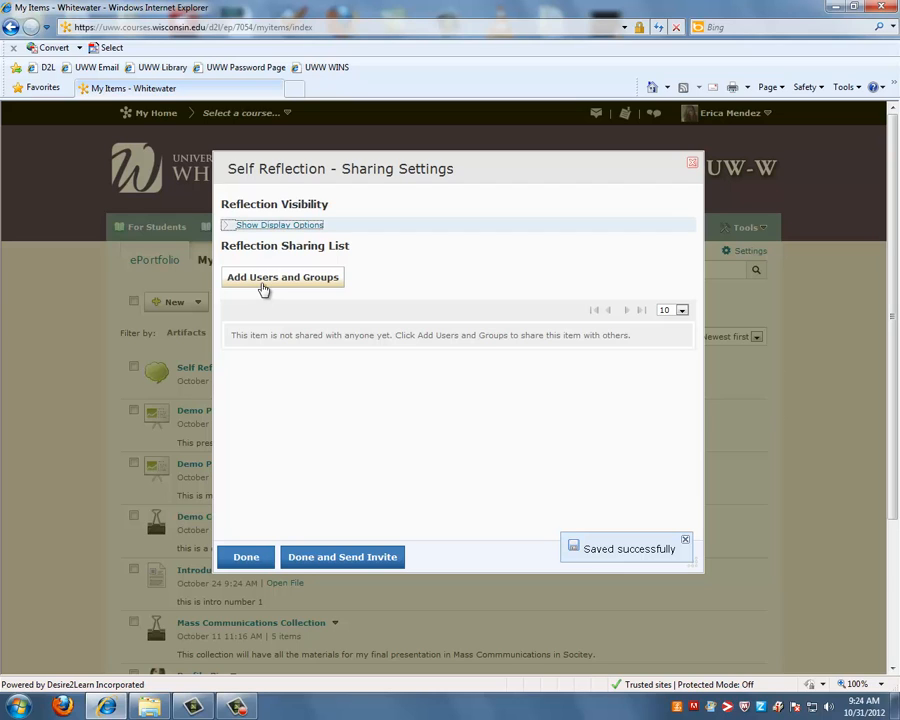
{"action": "left_click", "coordinate": [282, 276]}
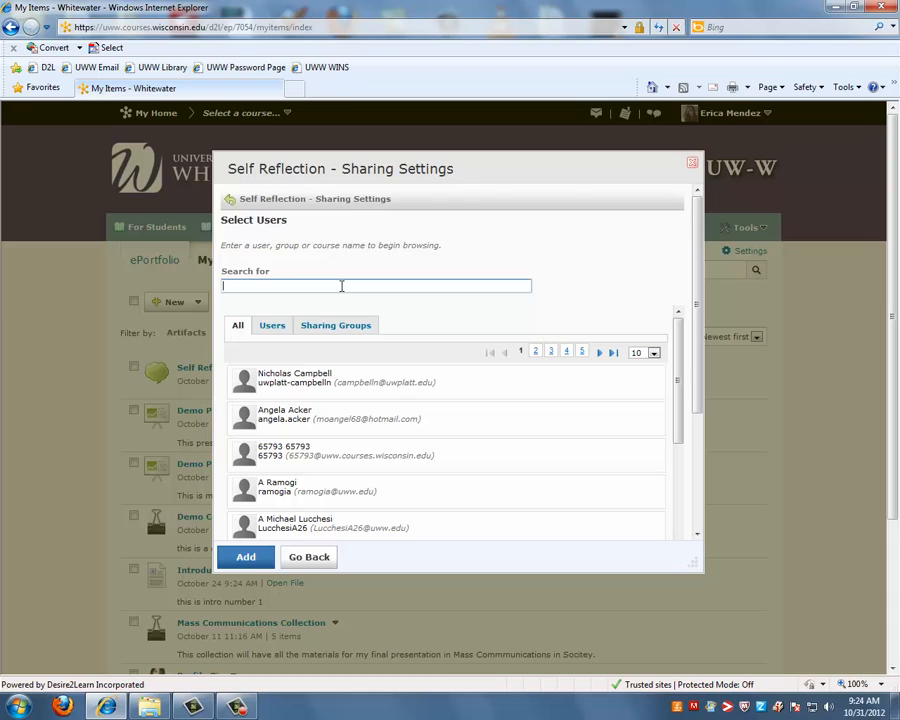
{"action": "type", "text": "axels"}
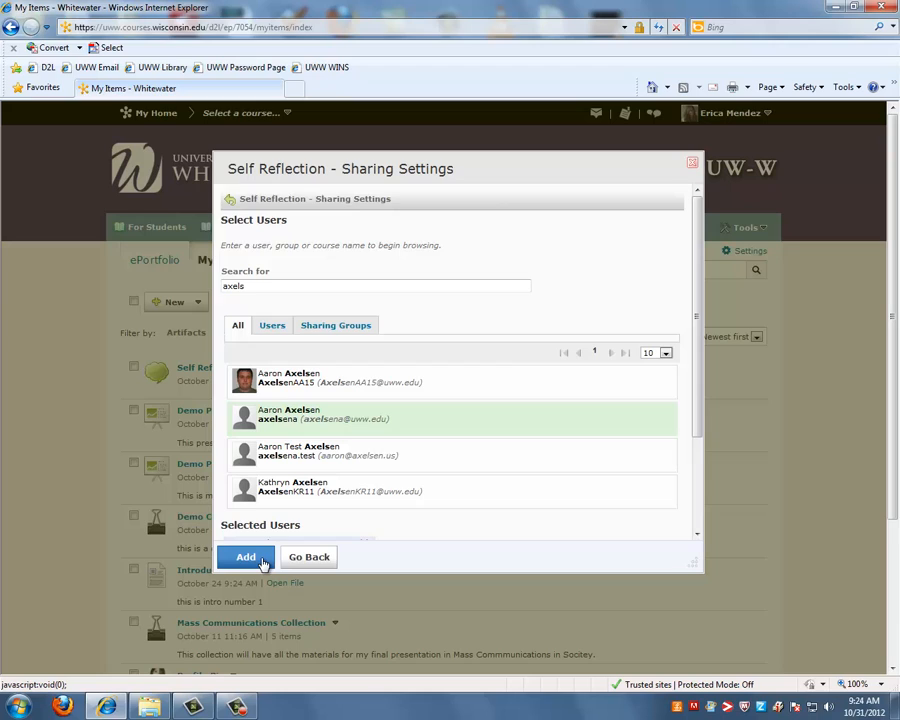
{"action": "left_click", "coordinate": [244, 556]}
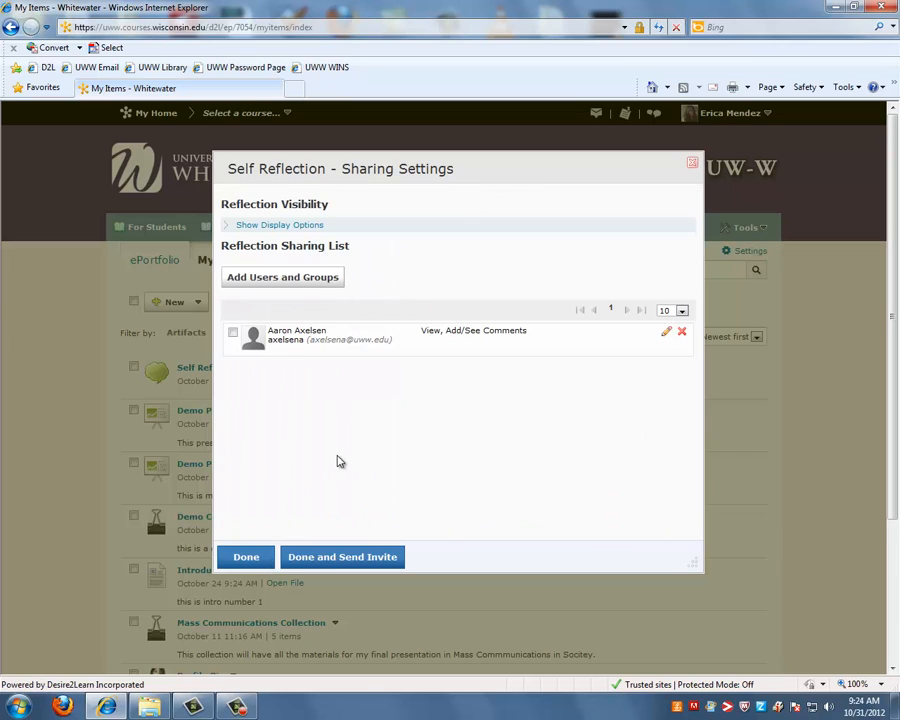
{"action": "mouse_move", "coordinate": [344, 452]}
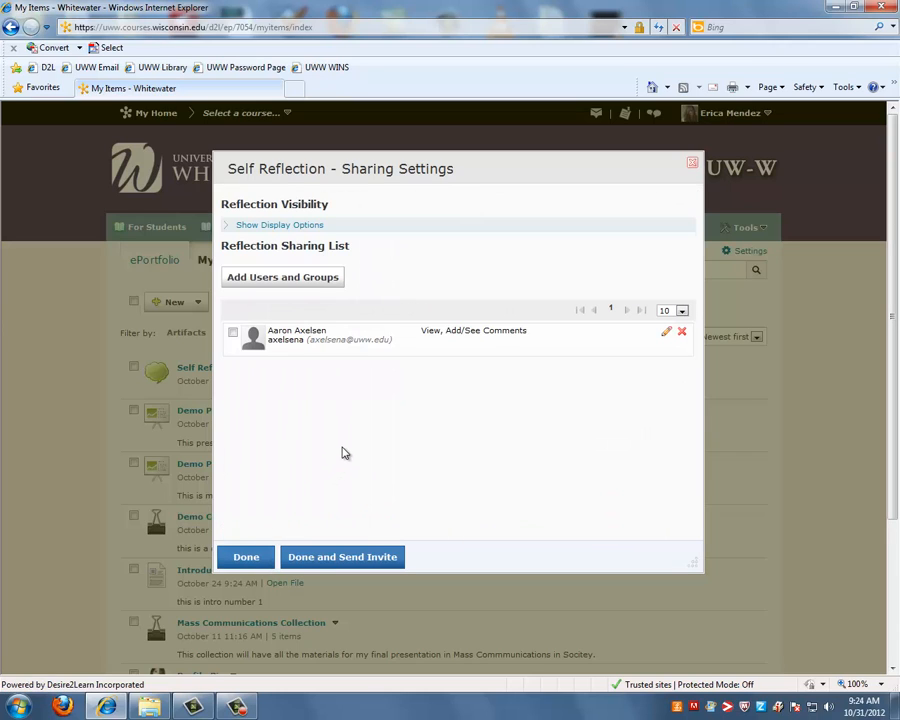
{"action": "mouse_move", "coordinate": [446, 418]}
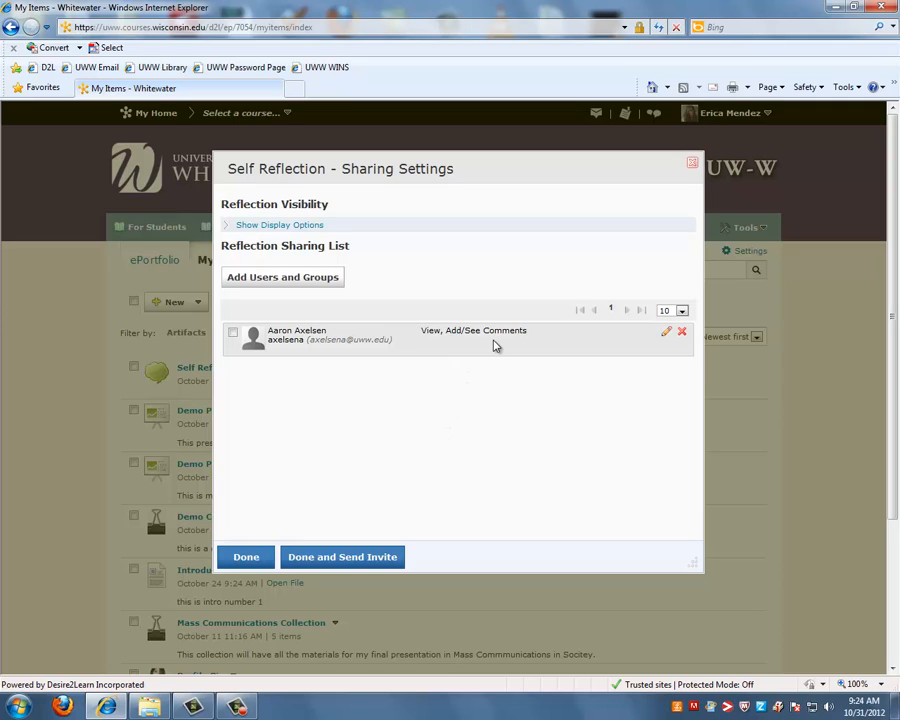
{"action": "mouse_move", "coordinate": [504, 344]}
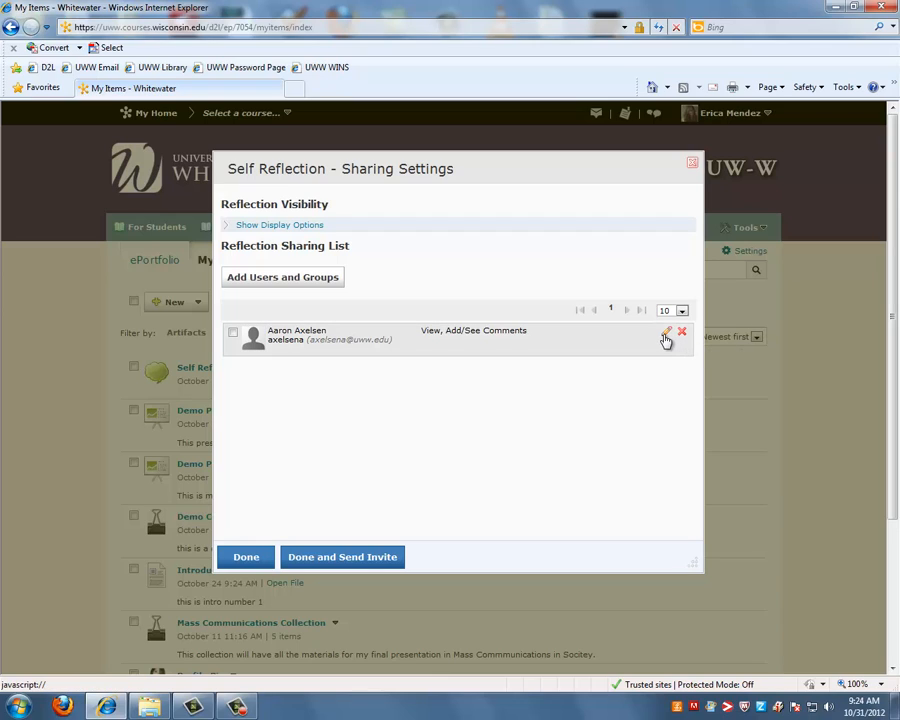
{"action": "left_click", "coordinate": [666, 332]}
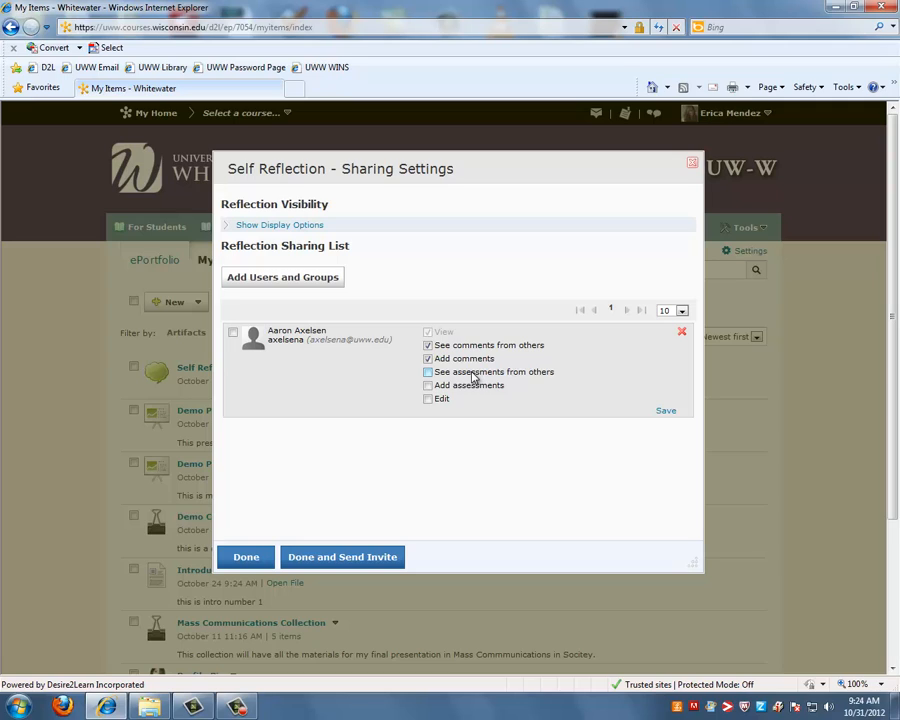
{"action": "left_click", "coordinate": [428, 358]}
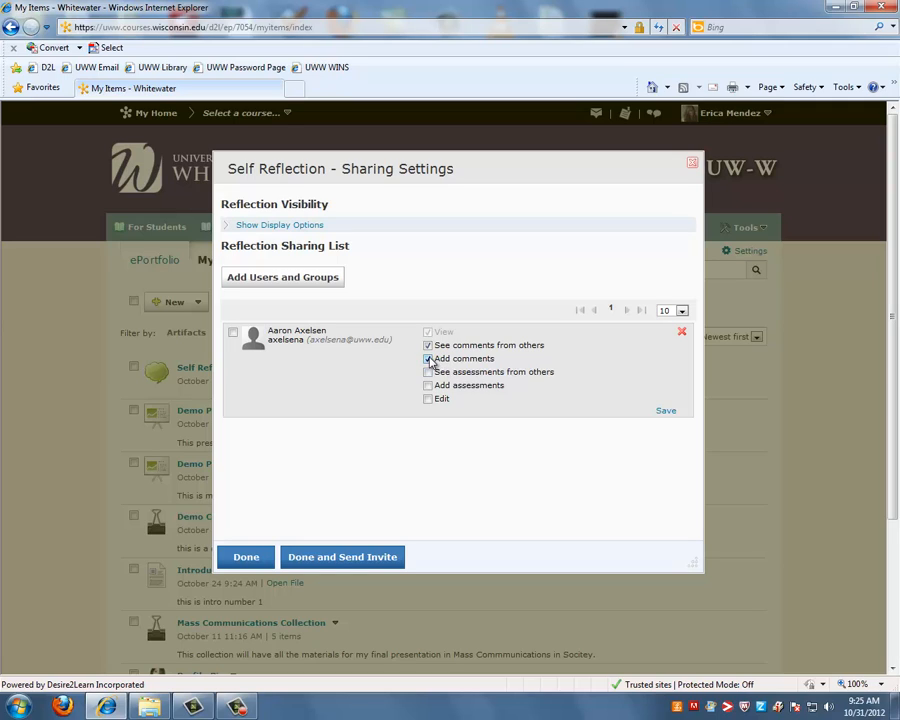
{"action": "left_click", "coordinate": [428, 370]}
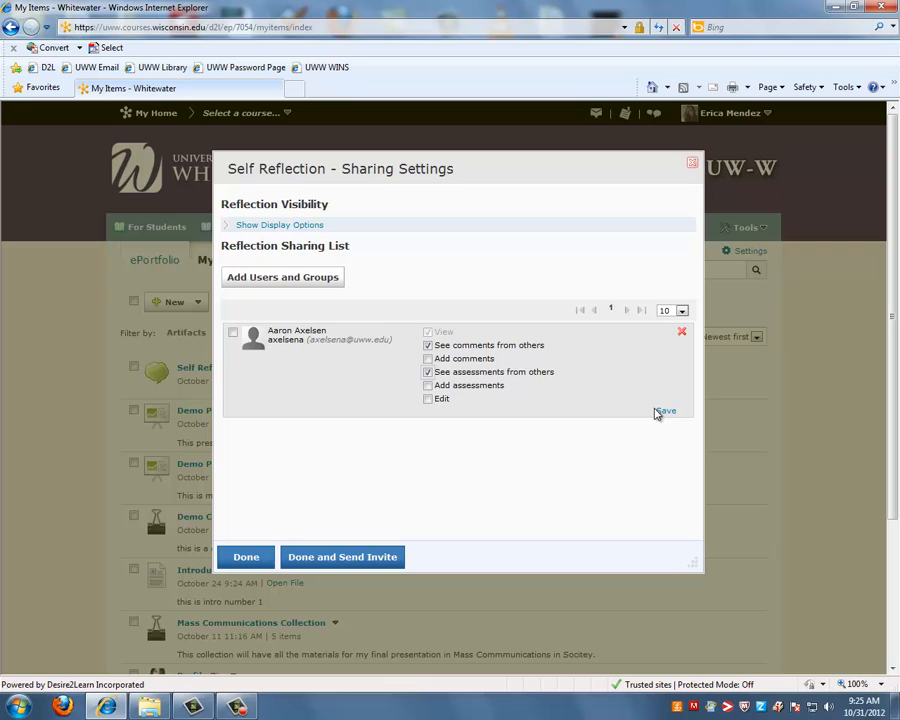
{"action": "left_click", "coordinate": [664, 412]}
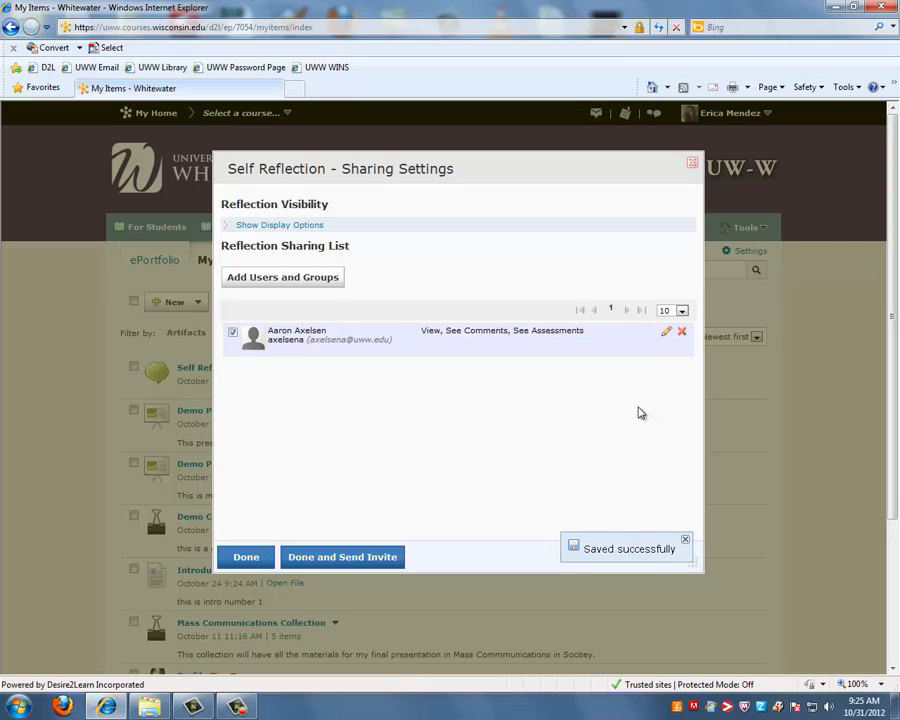
{"action": "mouse_move", "coordinate": [594, 412]}
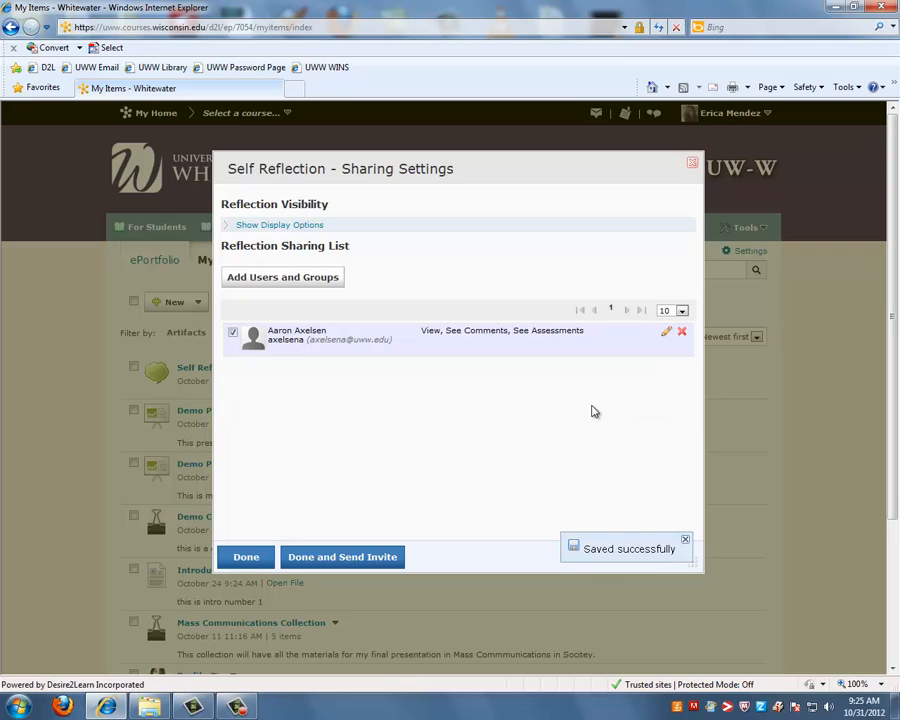
{"action": "mouse_move", "coordinate": [268, 496]}
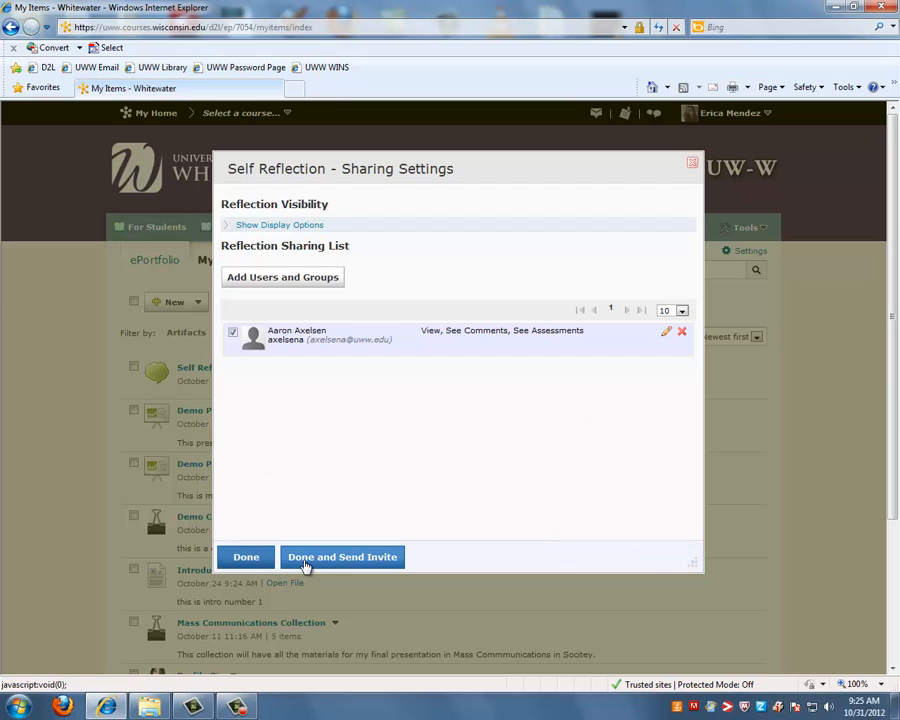
Finish sharing with Done and Send Invite and send the invite message
{"action": "left_click", "coordinate": [342, 556]}
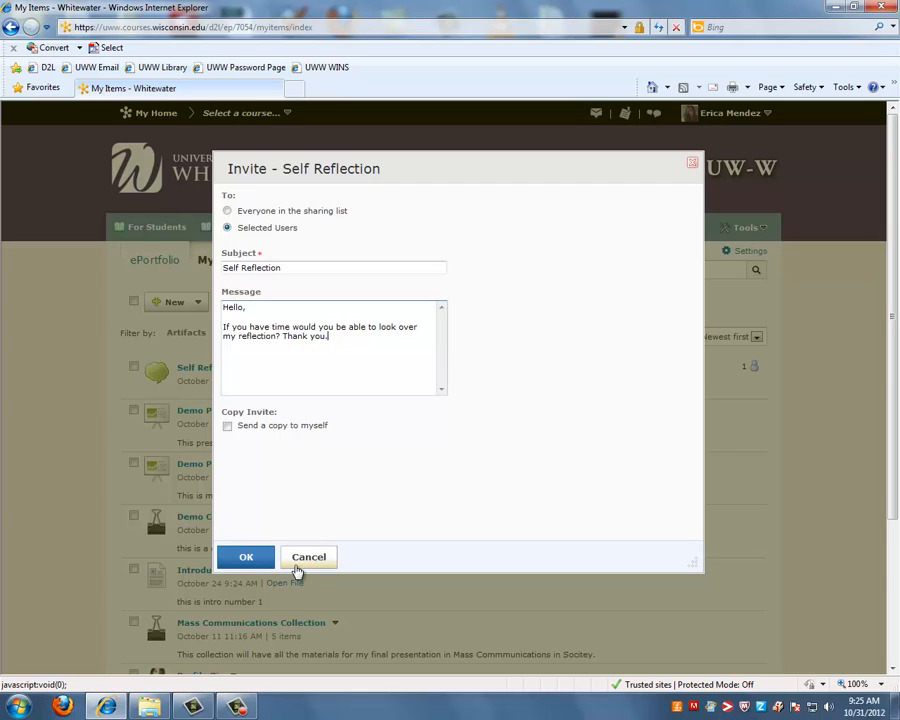
{"action": "left_click", "coordinate": [246, 556]}
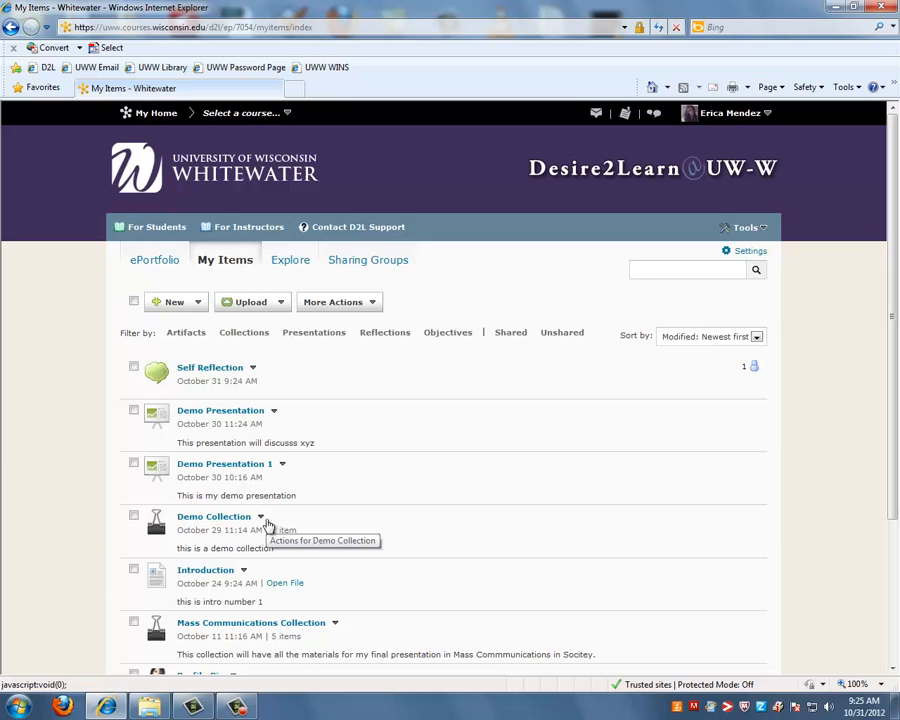
{"action": "mouse_move", "coordinate": [268, 520]}
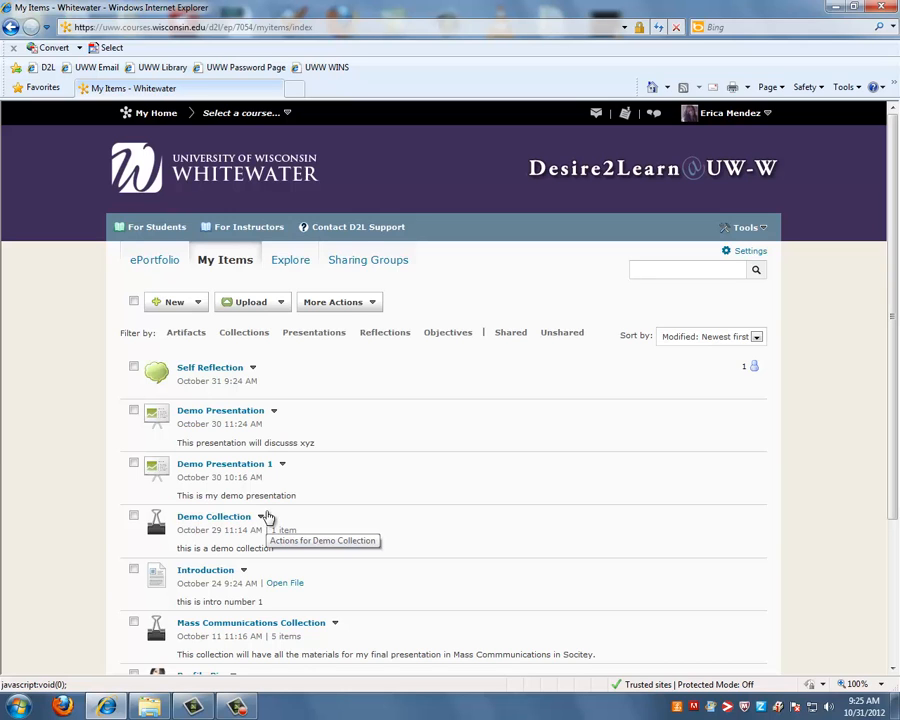